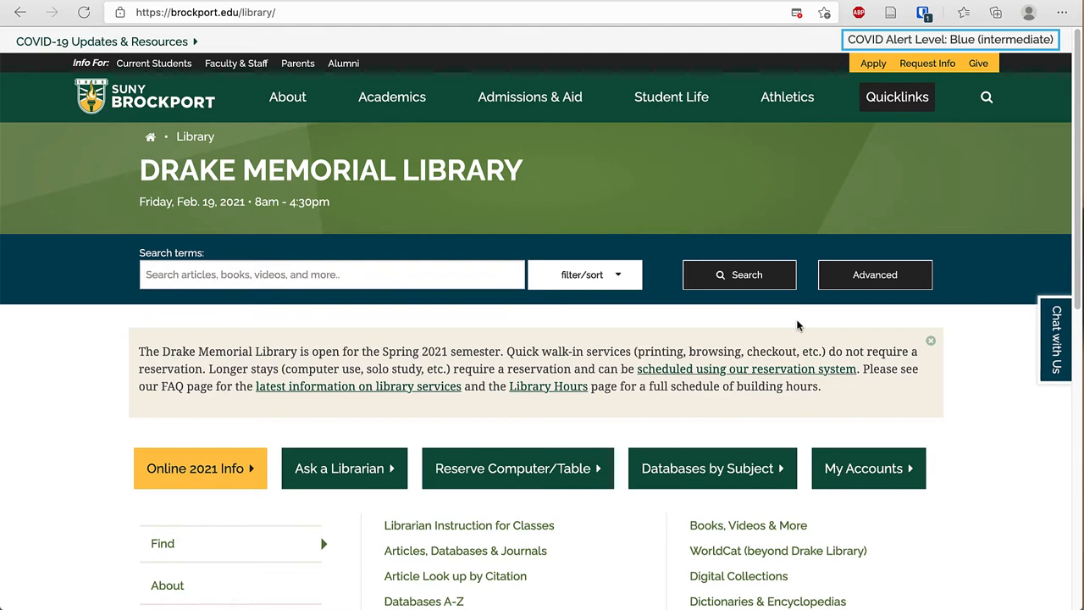
Step: Enter 'assessment' as the search term and show the Books and Available Online filters
click(332, 273)
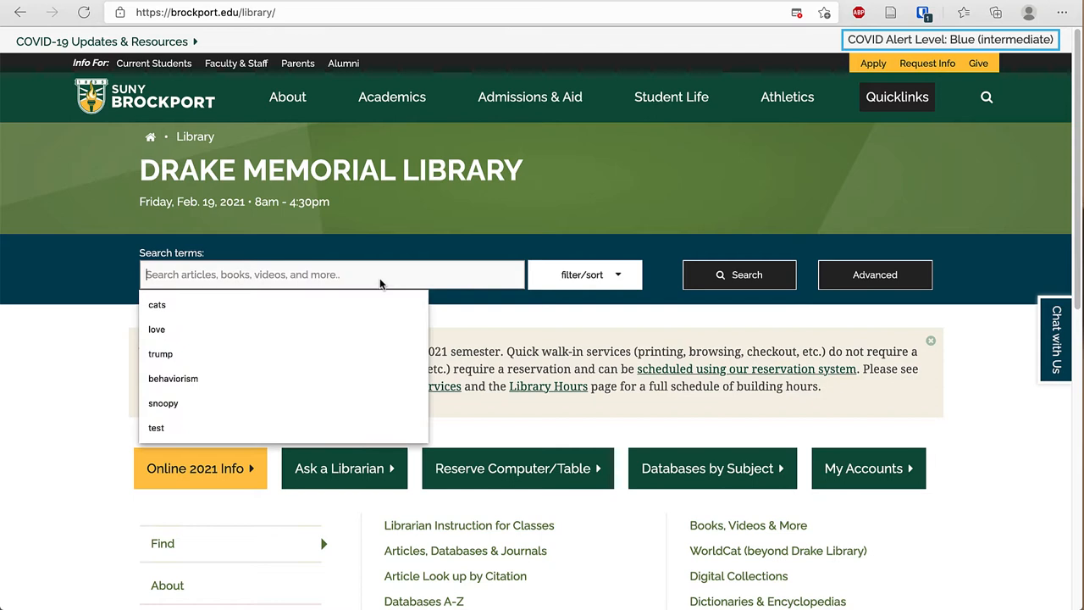
text(assessment)
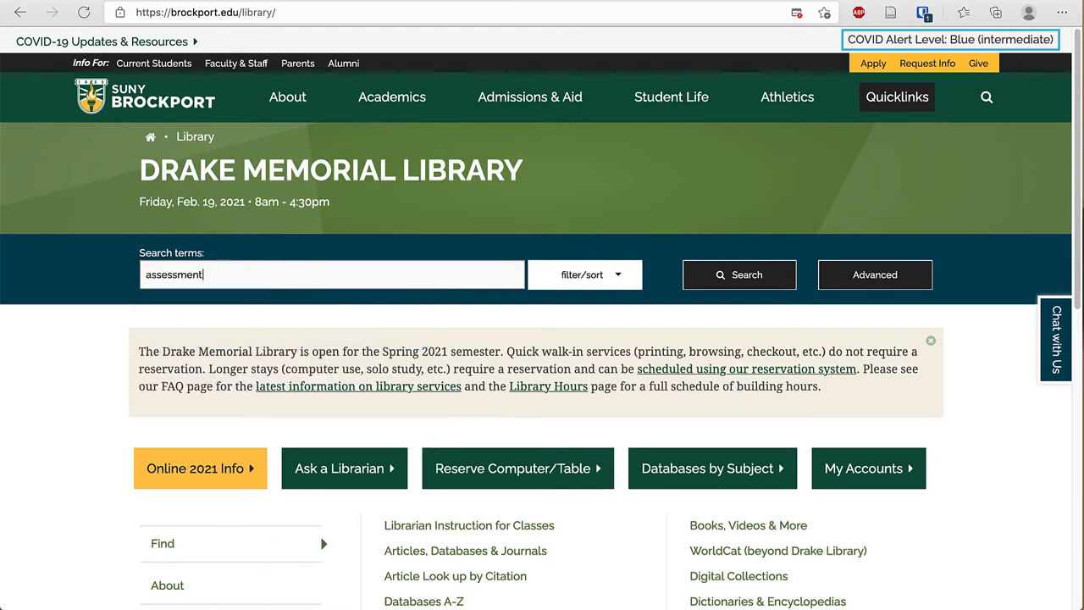
mouse_move(608, 284)
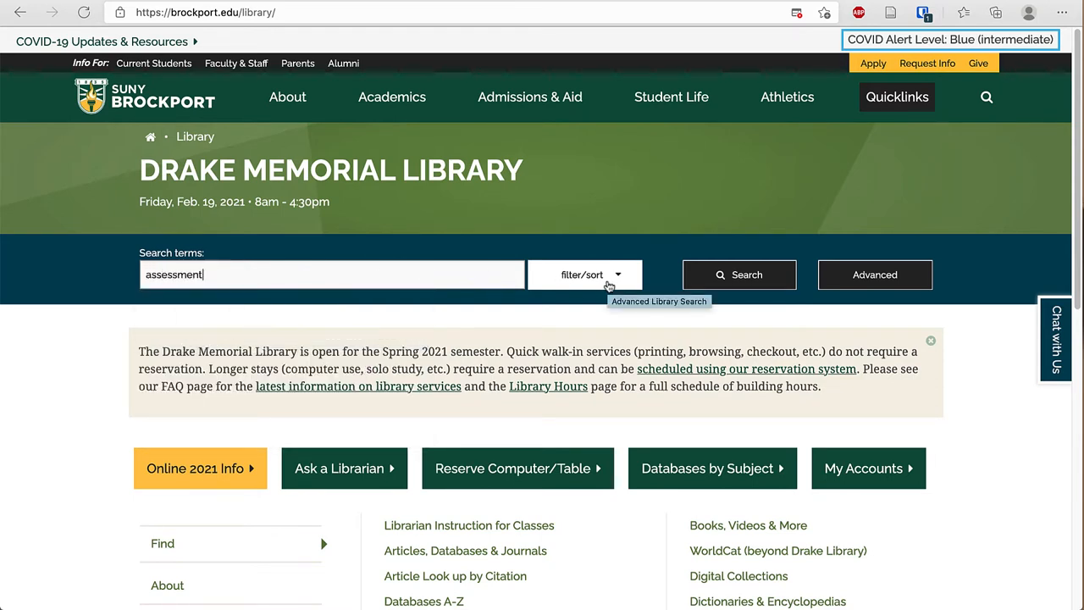
click(582, 274)
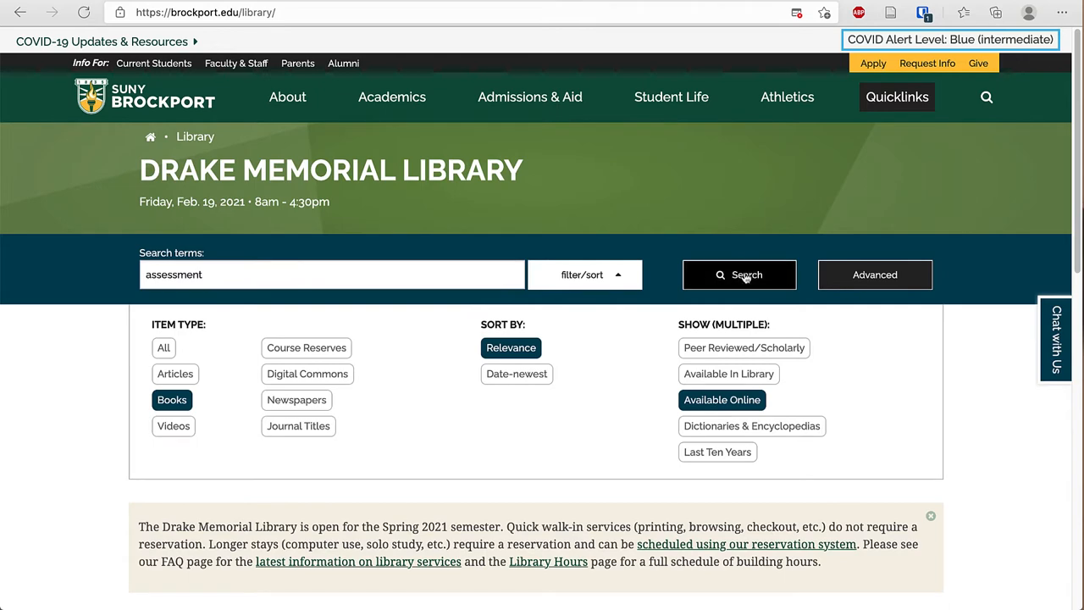
Step: Run the assessment search for online books and scroll to the active filters
click(739, 274)
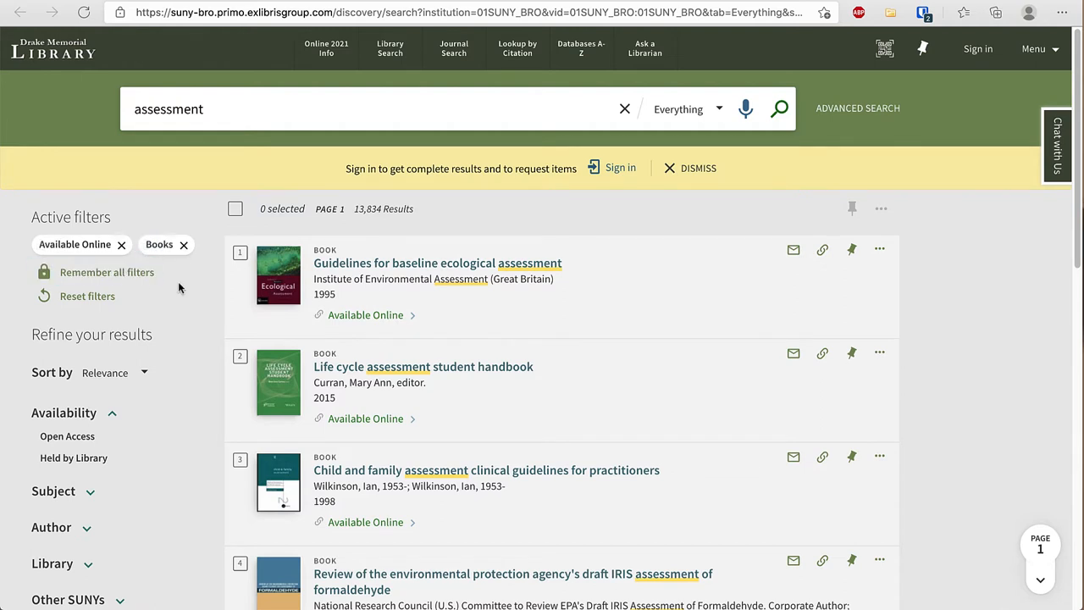
mouse_move(159, 265)
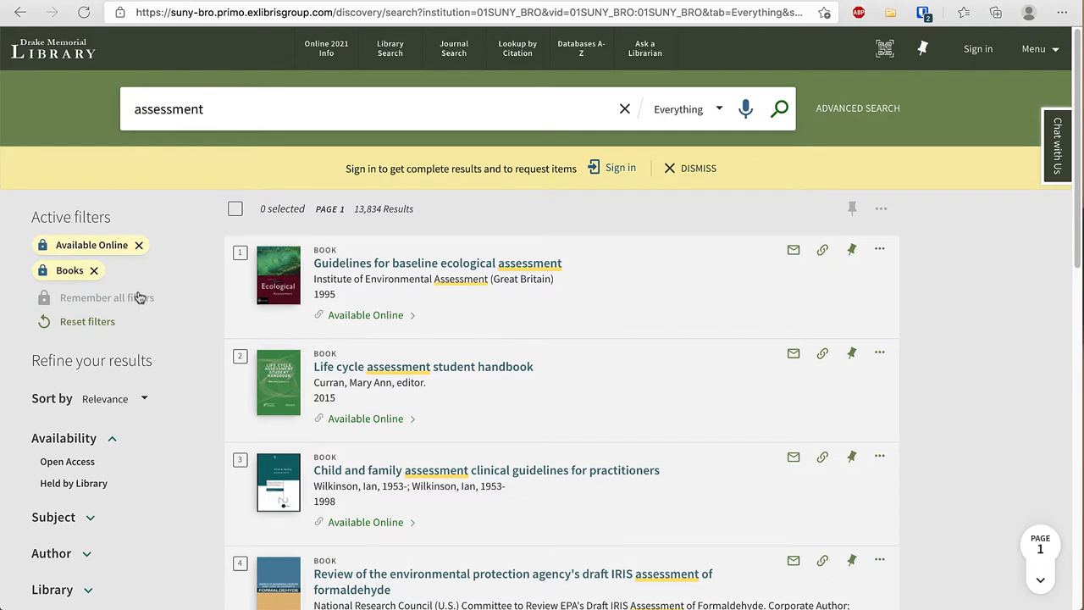
mouse_move(106, 298)
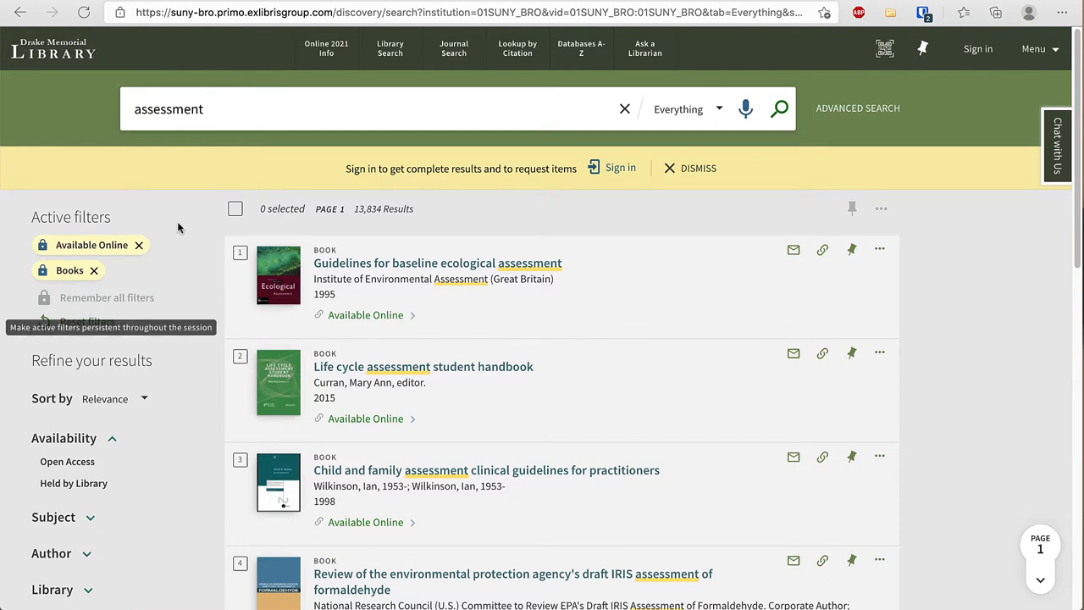
mouse_move(180, 189)
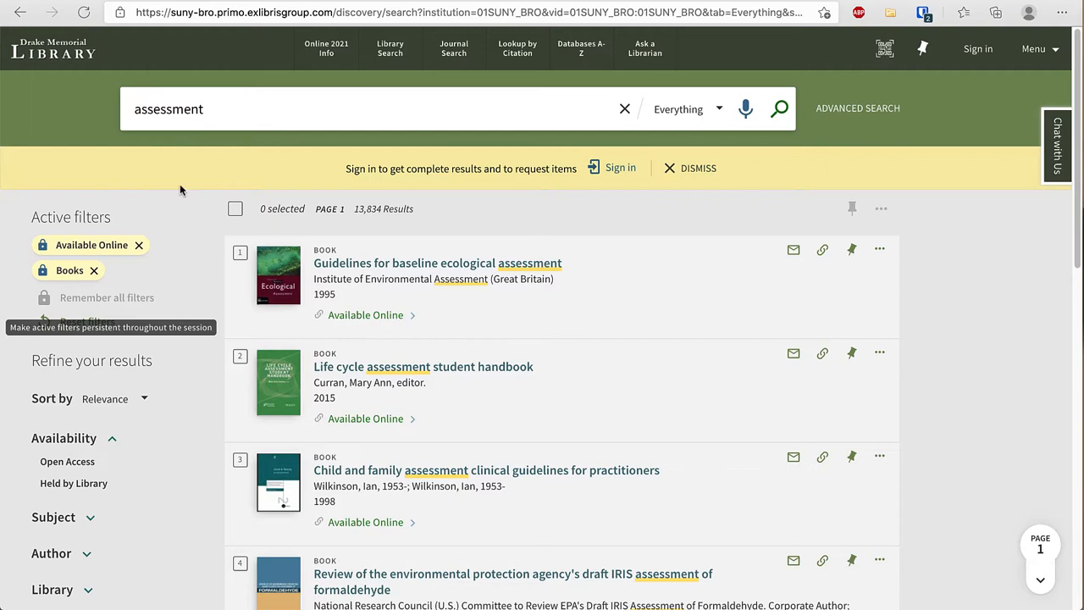
mouse_move(182, 271)
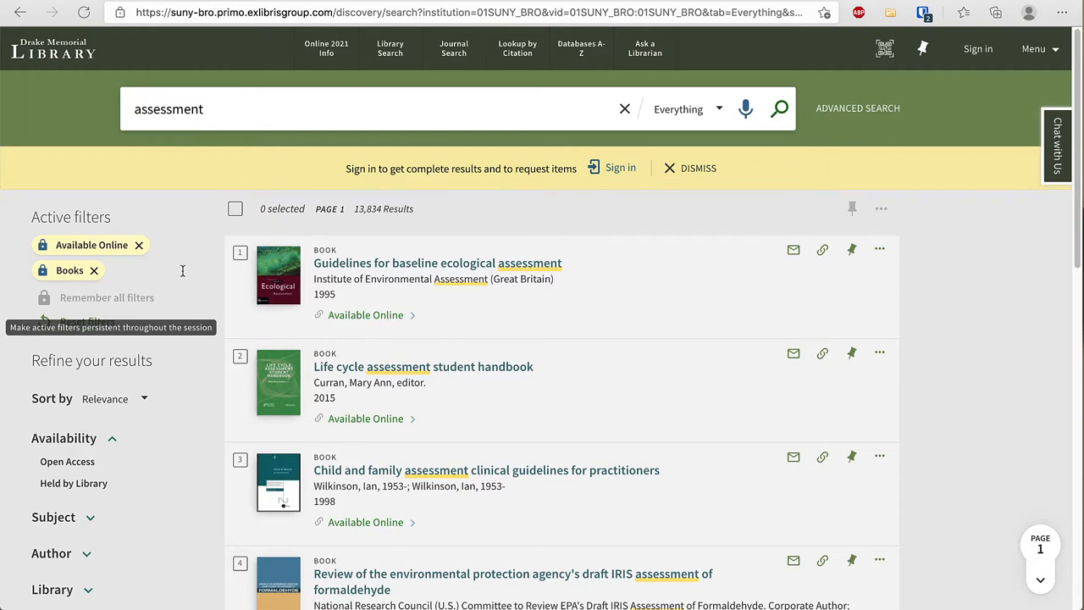
scroll(down, 3)
text(education )
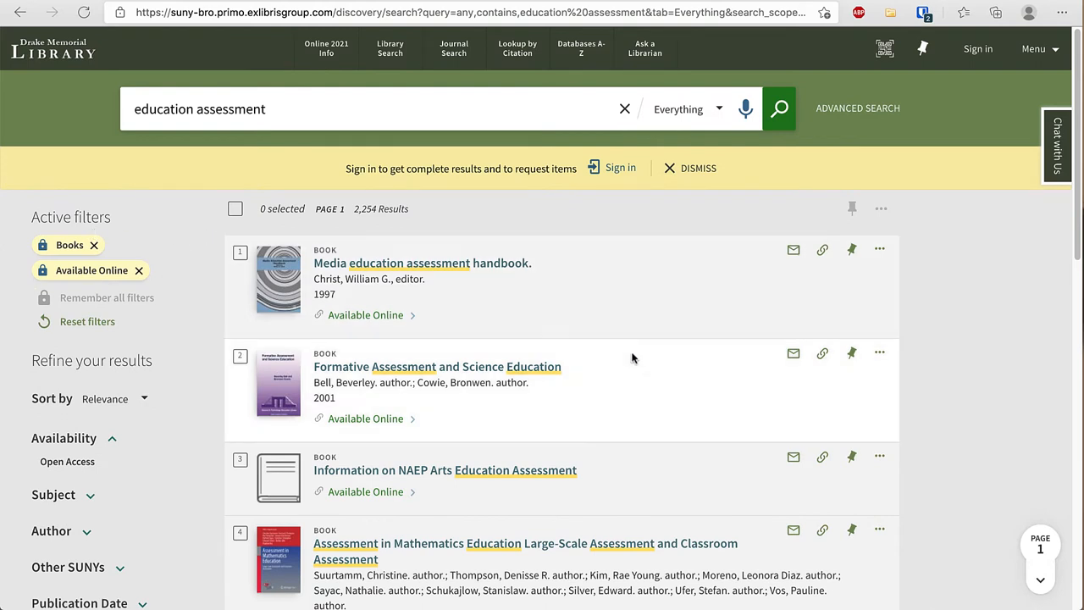
mouse_move(437, 366)
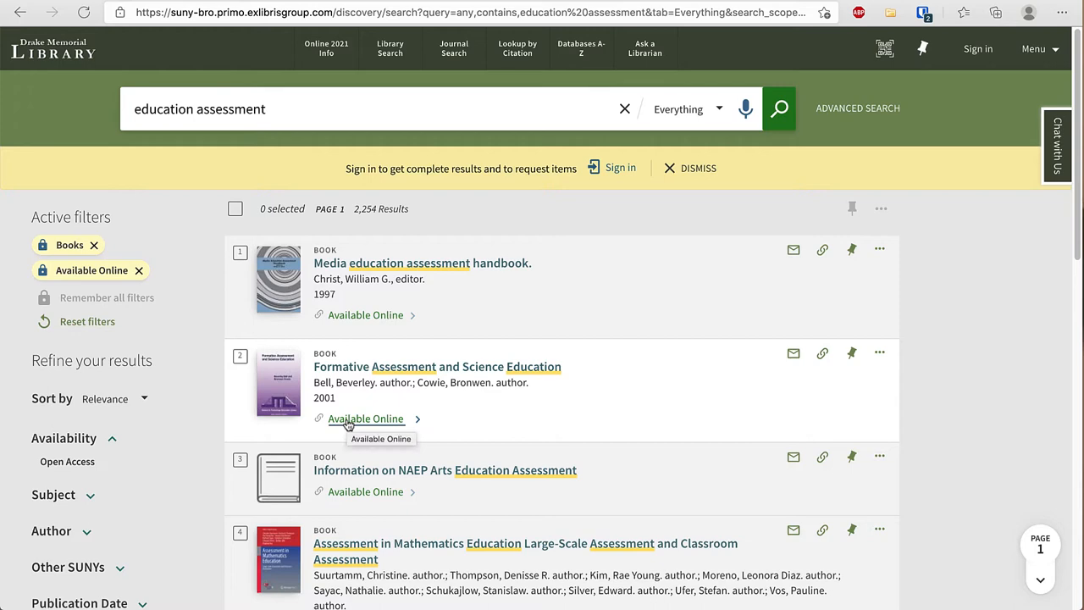
Step: Open Formative Assessment and Science Education via Ebook Central Academic Complete, signing in
click(437, 365)
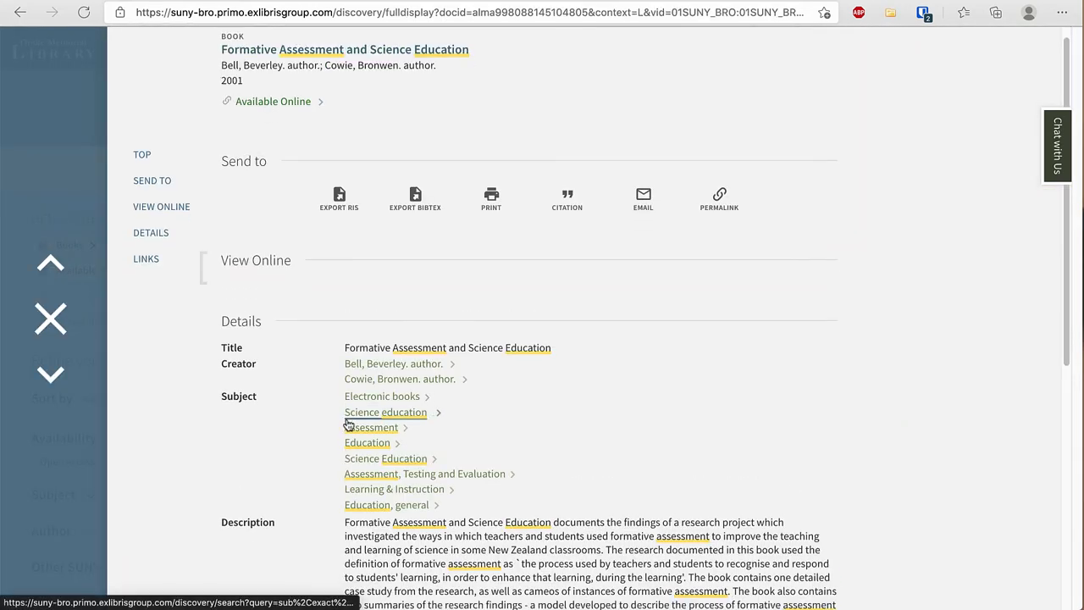
scroll(down, 3)
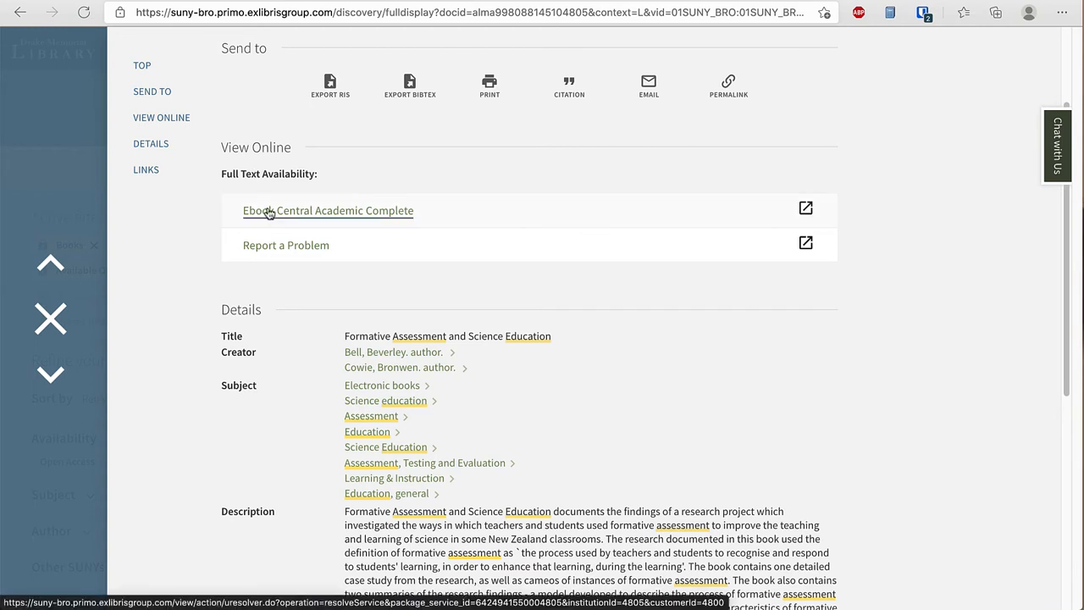
mouse_move(269, 211)
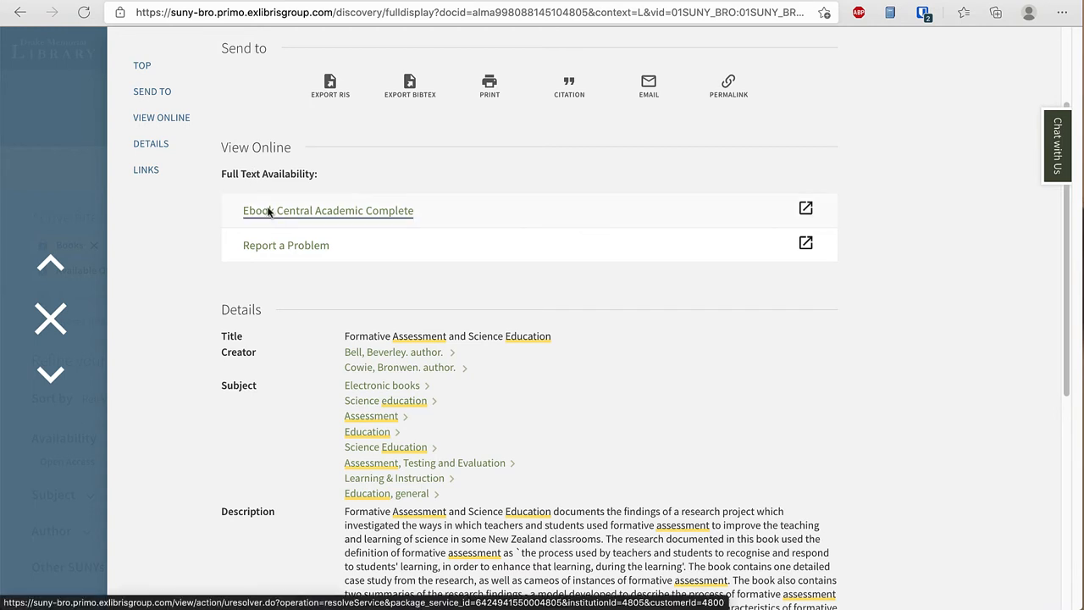
click(328, 210)
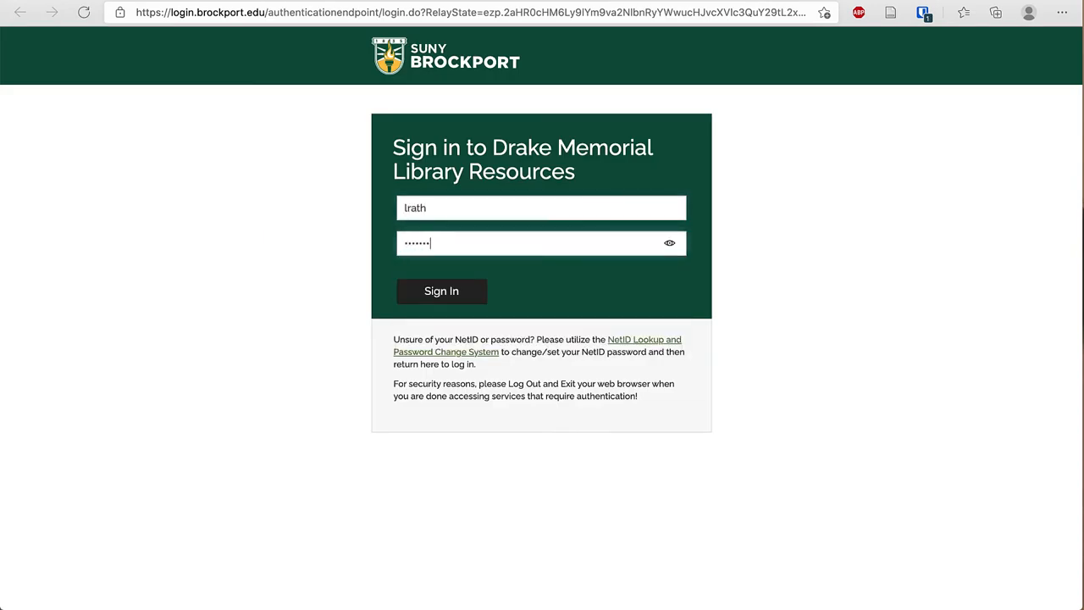
click(441, 290)
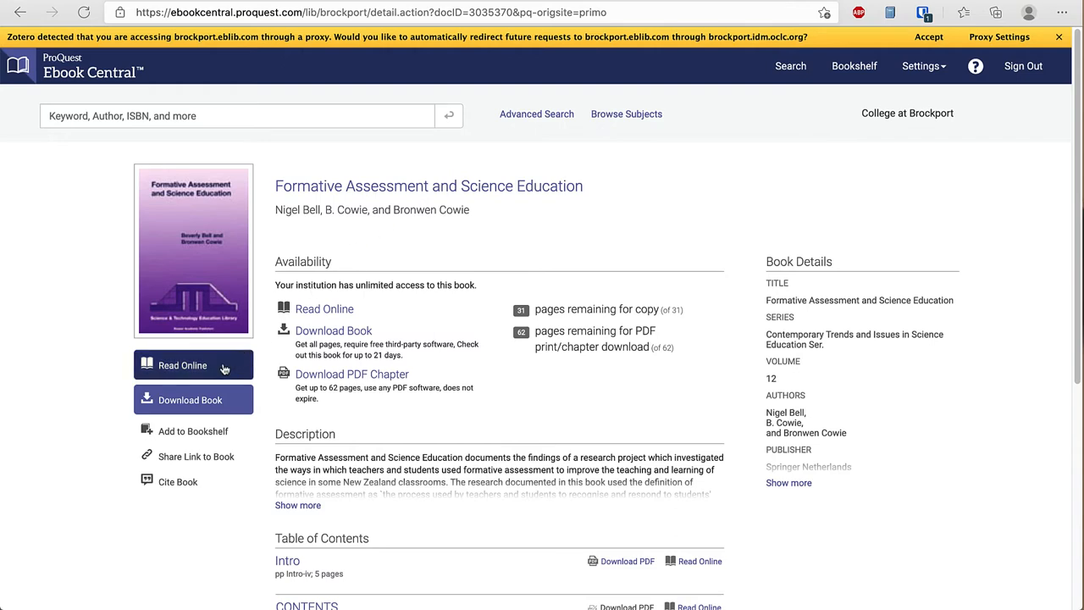
Step: Show the book's table of contents and jump to its eight-chapter contents page
click(182, 365)
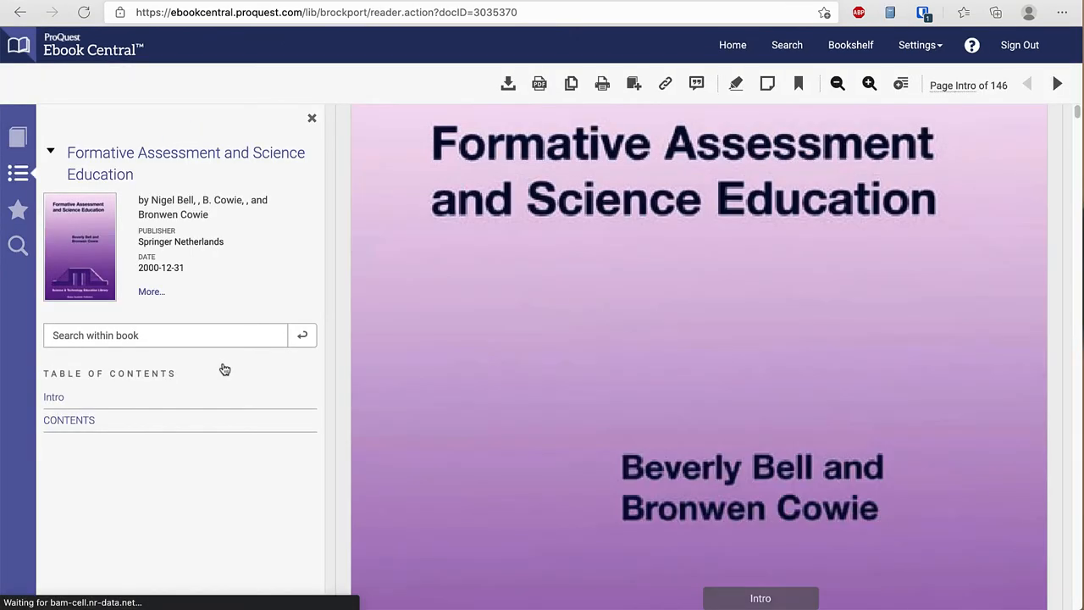
click(68, 419)
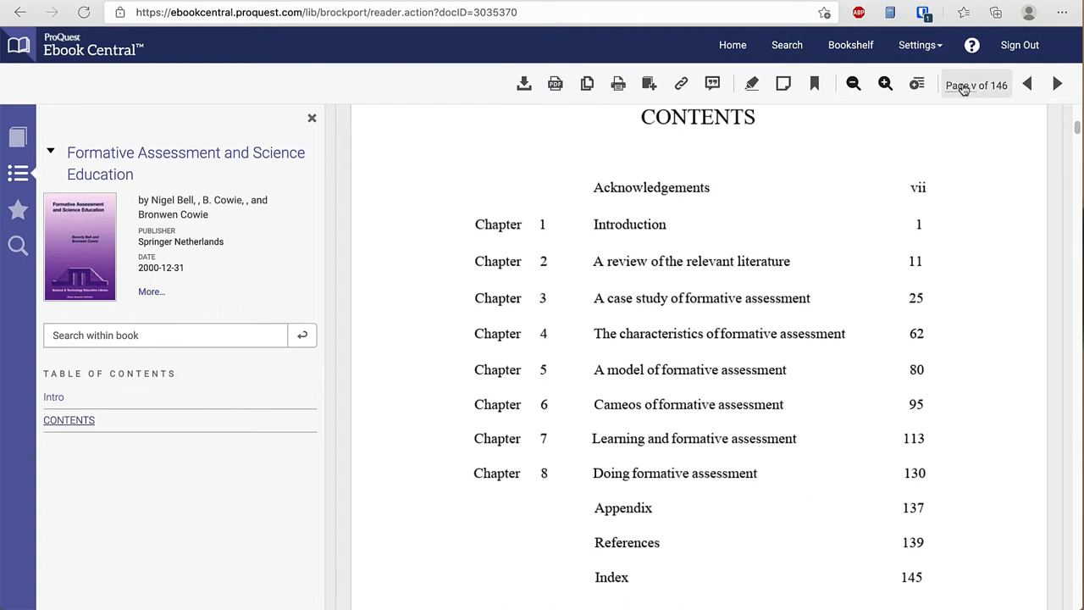
mouse_move(976, 85)
text(25)
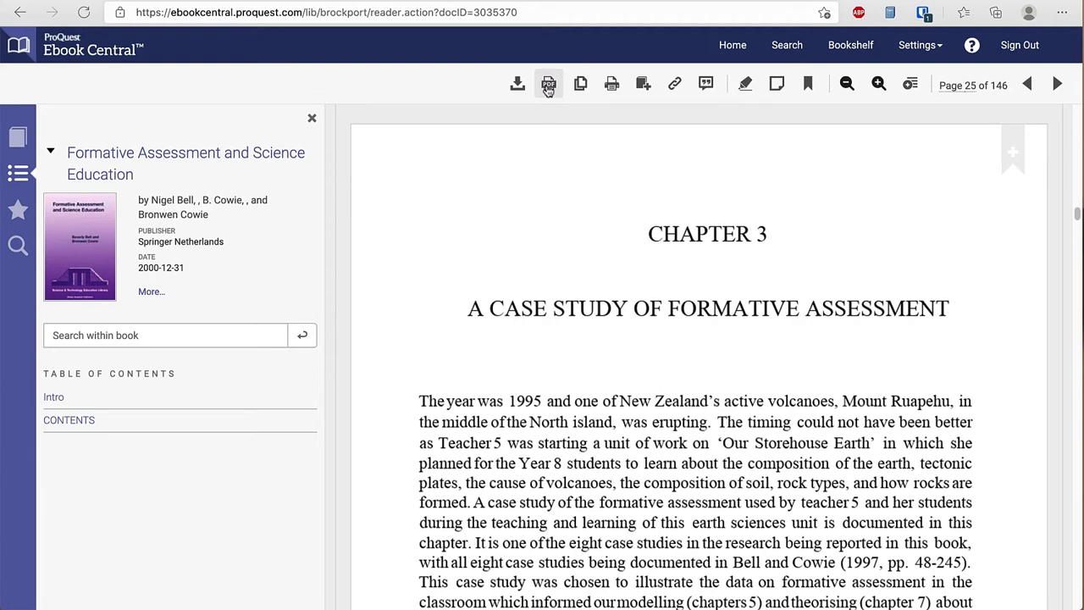
mouse_move(548, 83)
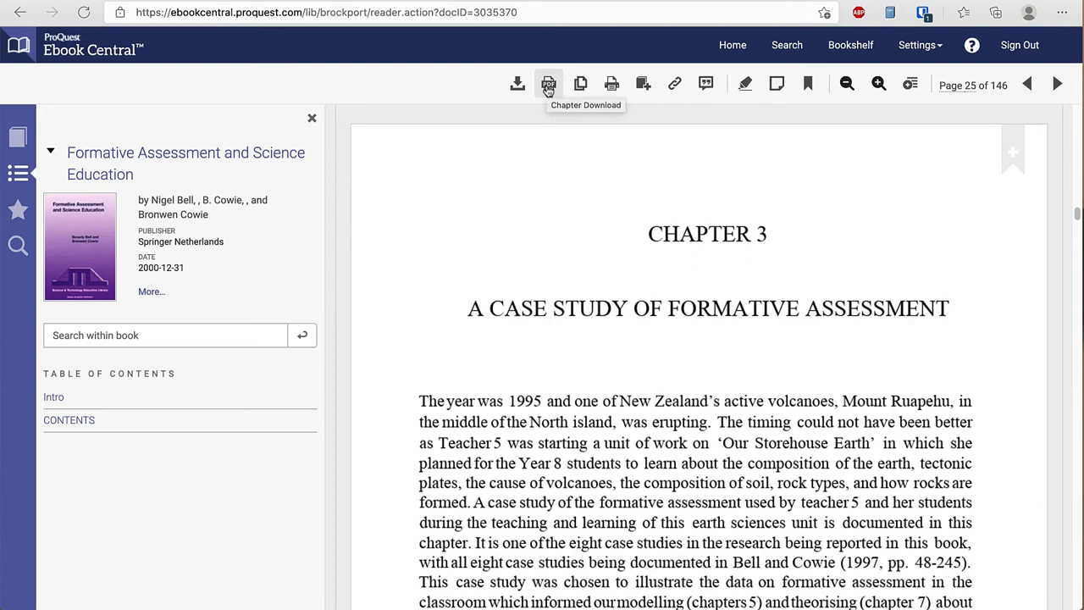
mouse_move(525, 115)
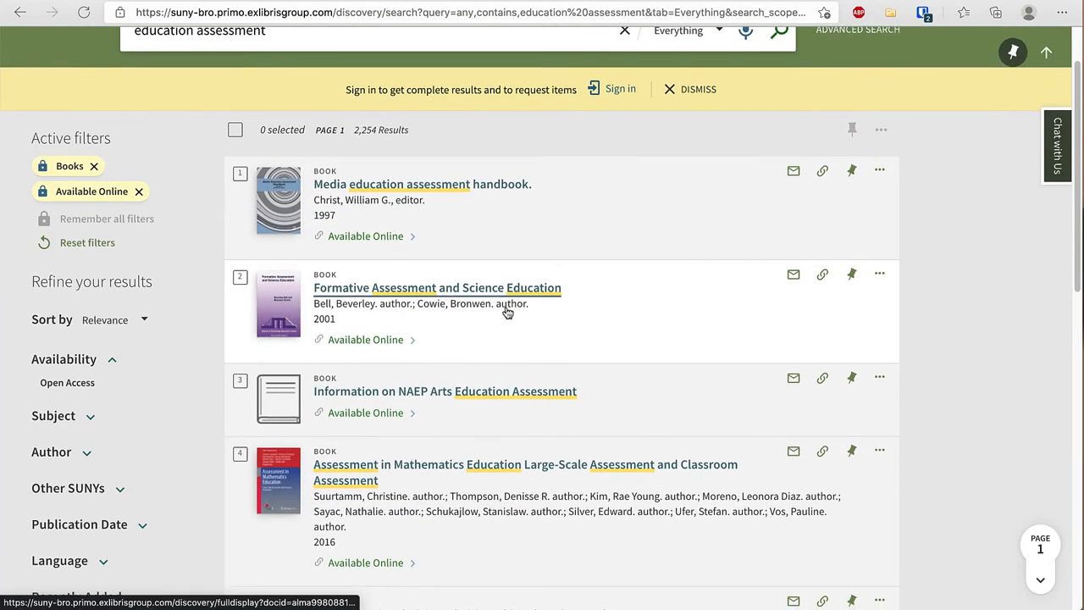
Step: Apply a 2011 to 2021 publication date filter, narrowing results to 1,433
scroll(down, 3)
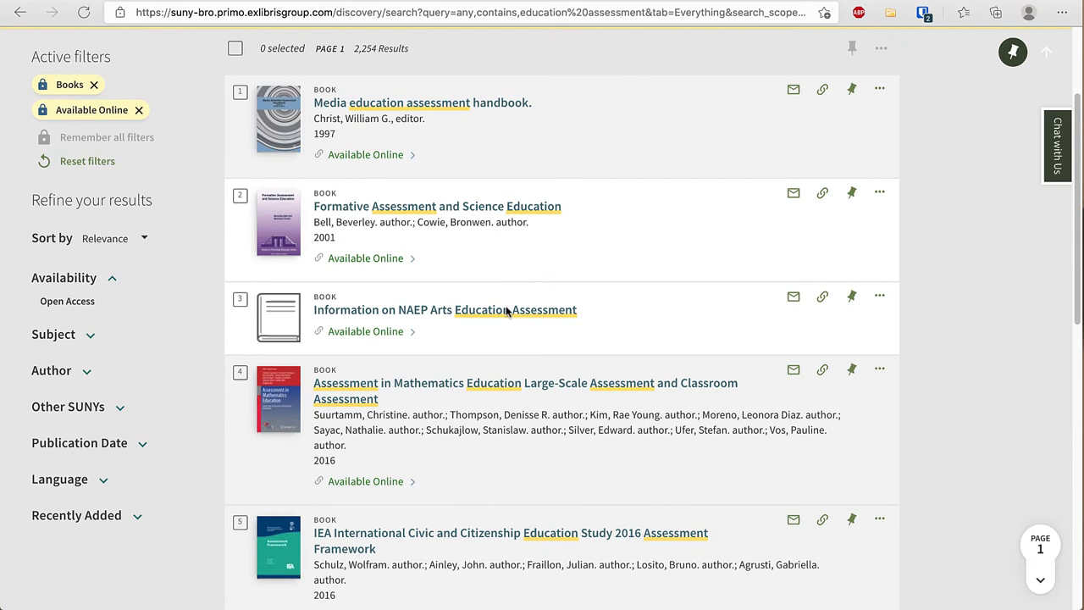
scroll(down, 3)
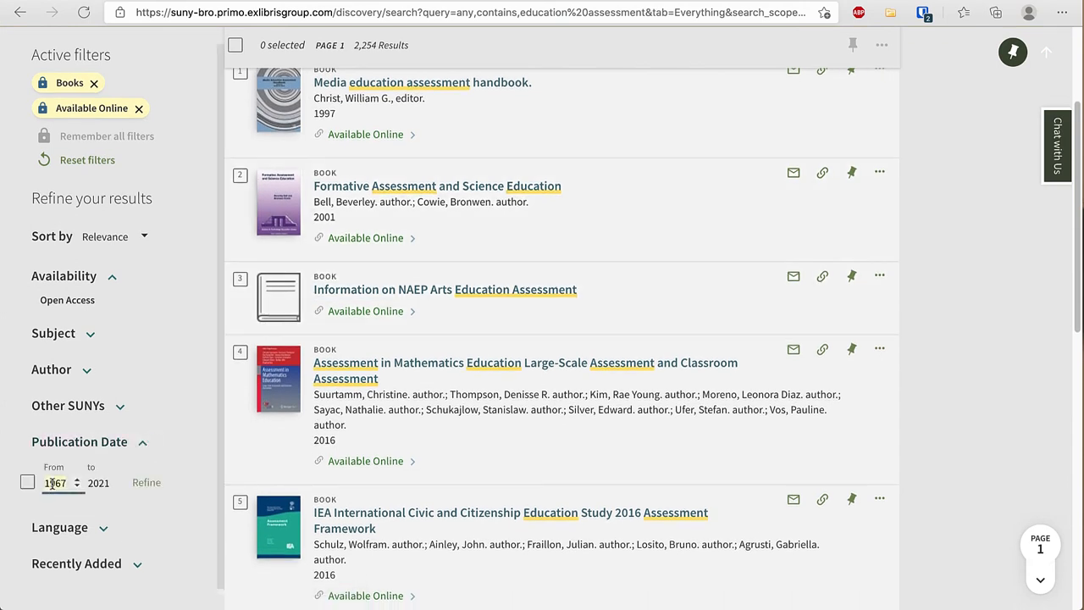
text(2011)
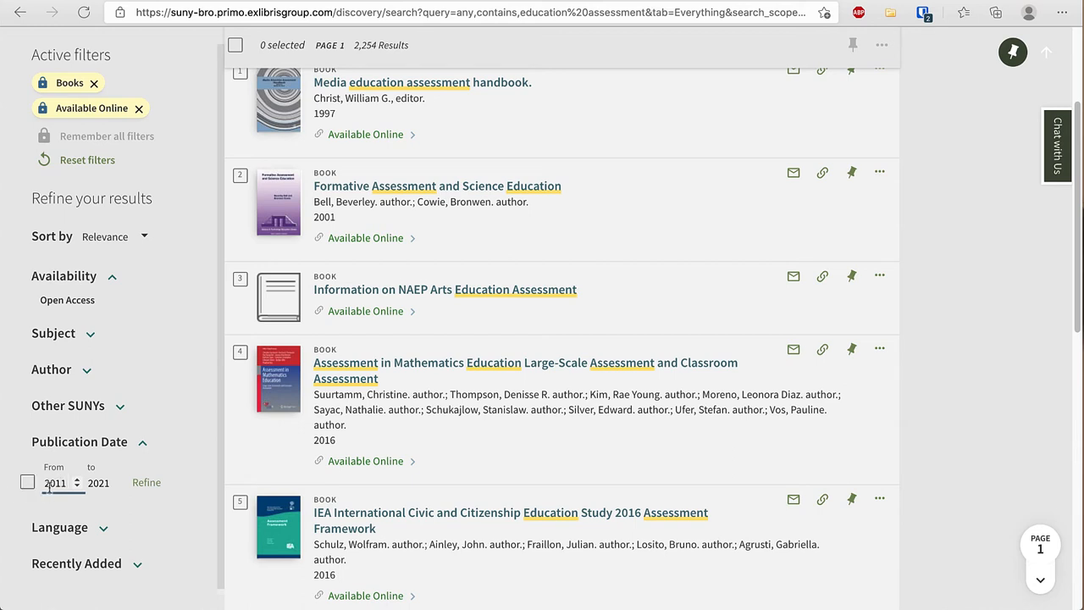
click(54, 483)
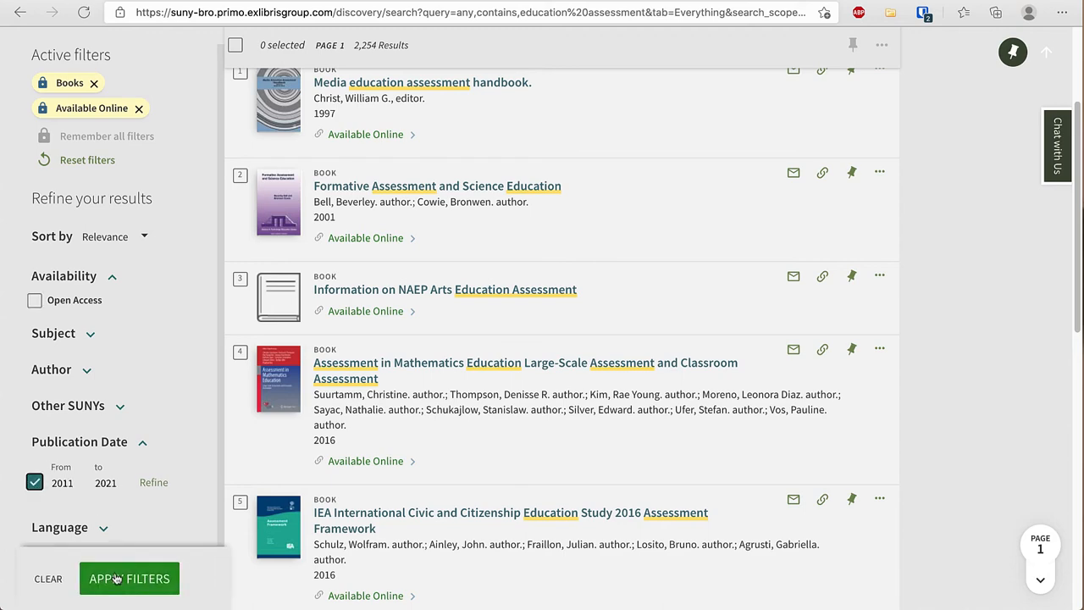
click(128, 578)
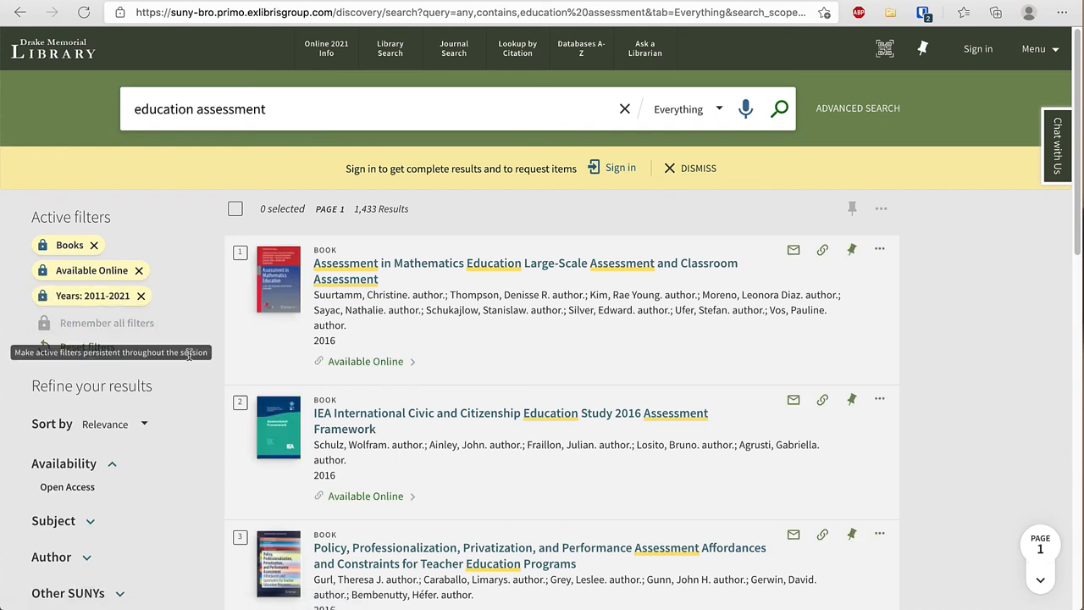
mouse_move(440, 388)
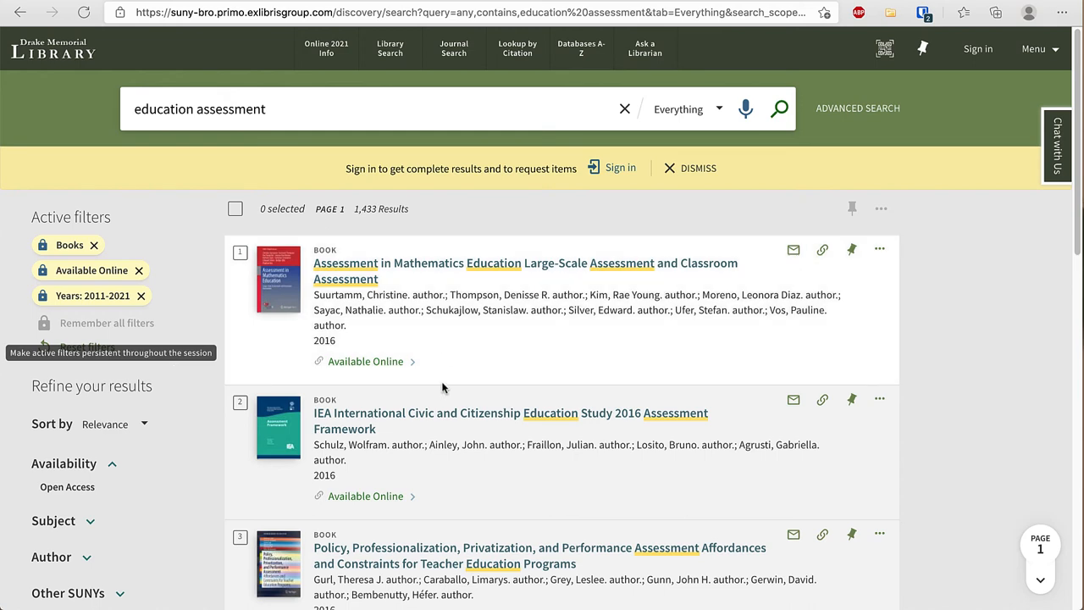
scroll(down, 3)
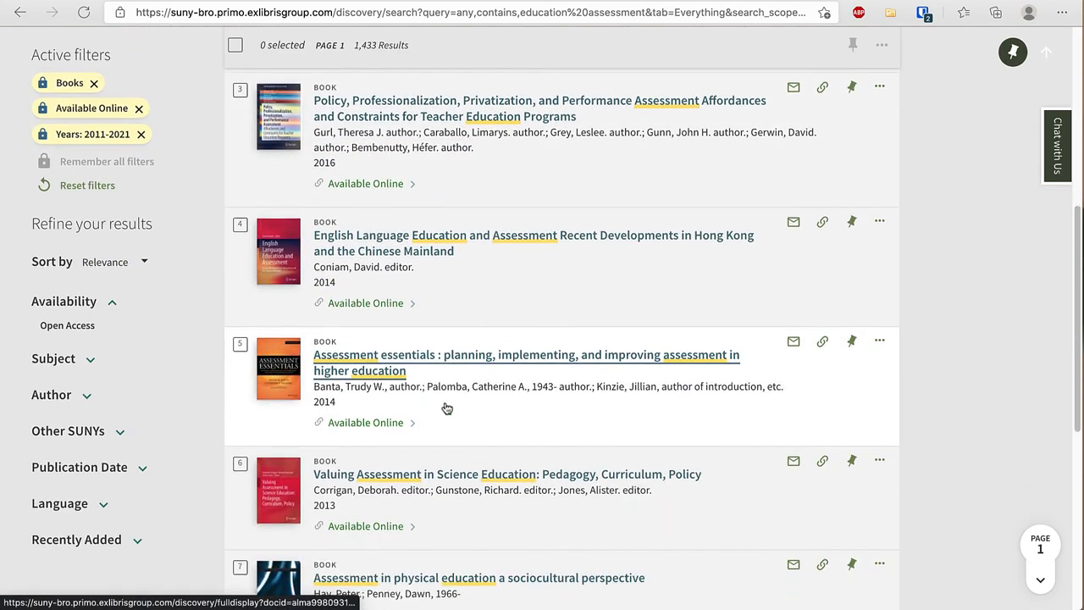
Step: Scroll the filtered results to Valuing Assessment in Science Education
scroll(down, 3)
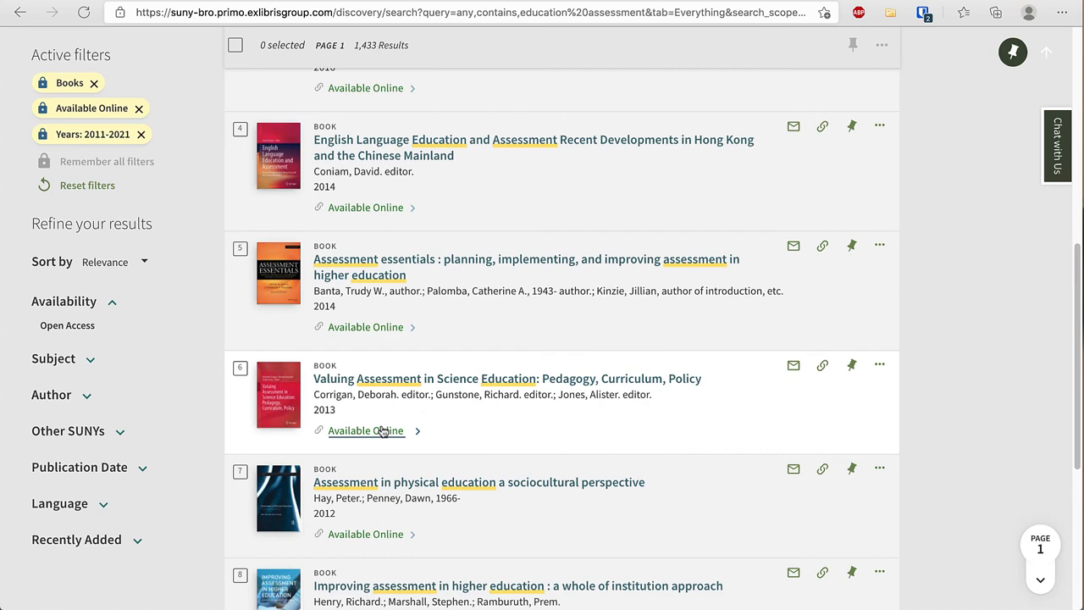
mouse_move(366, 430)
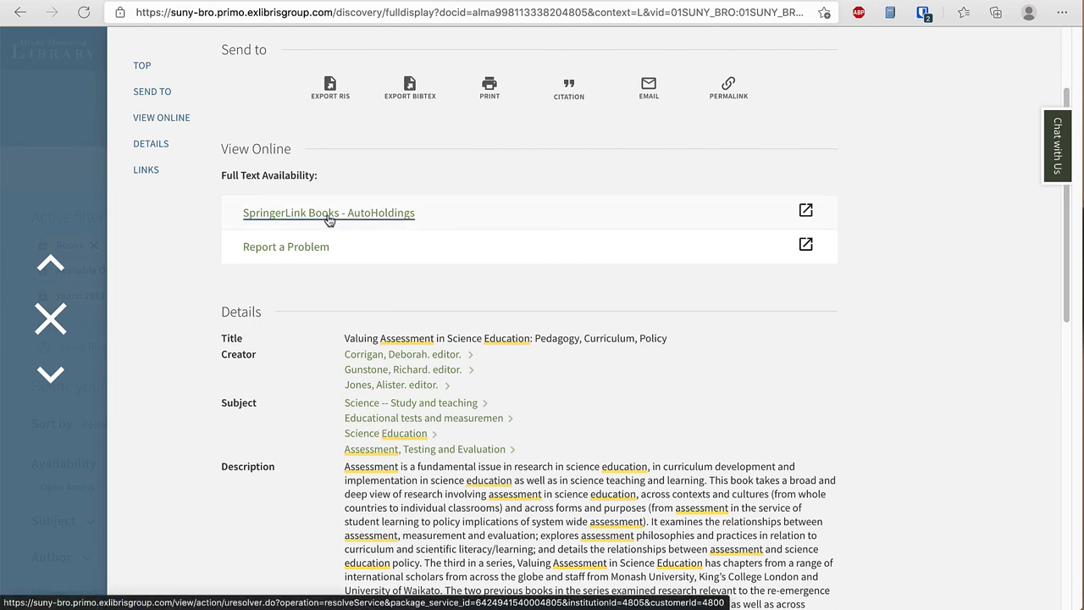
Step: Open the e-book on SpringerLink and scroll through its 19-chapter table of contents
click(328, 212)
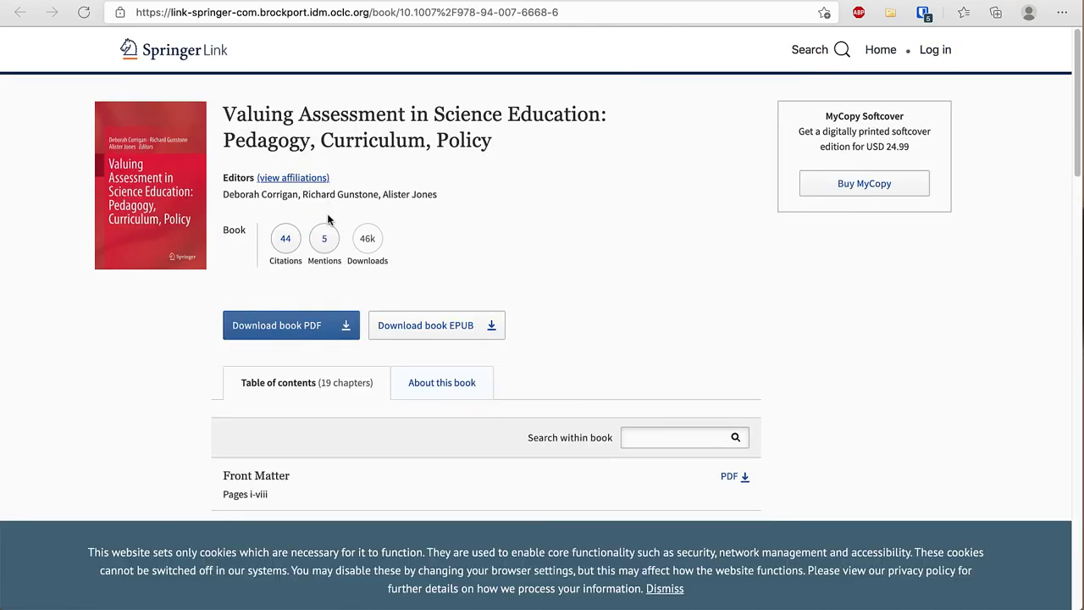
scroll(down, 3)
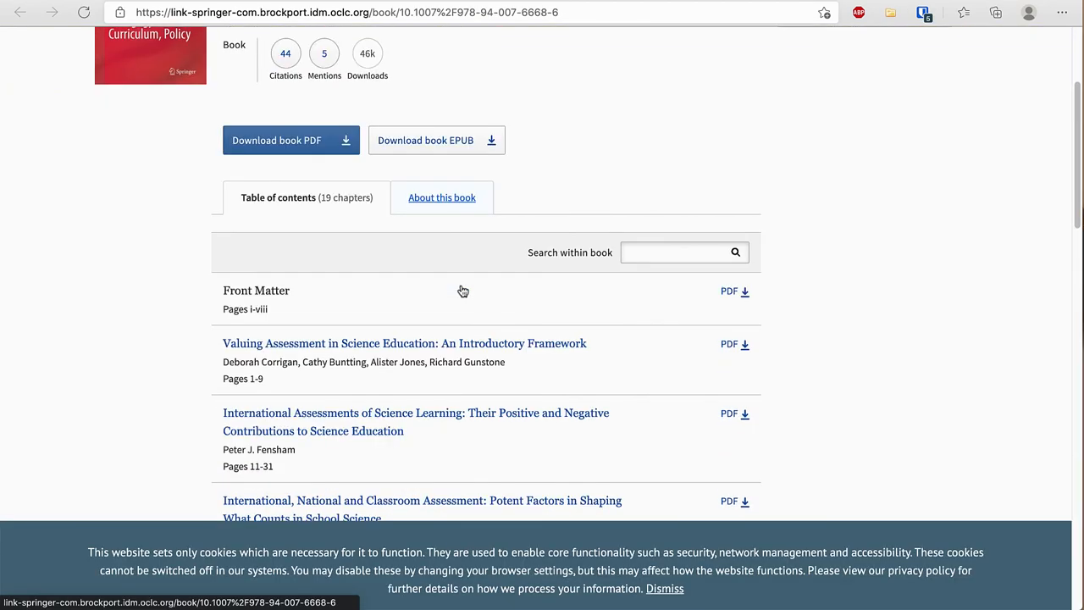
scroll(down, 3)
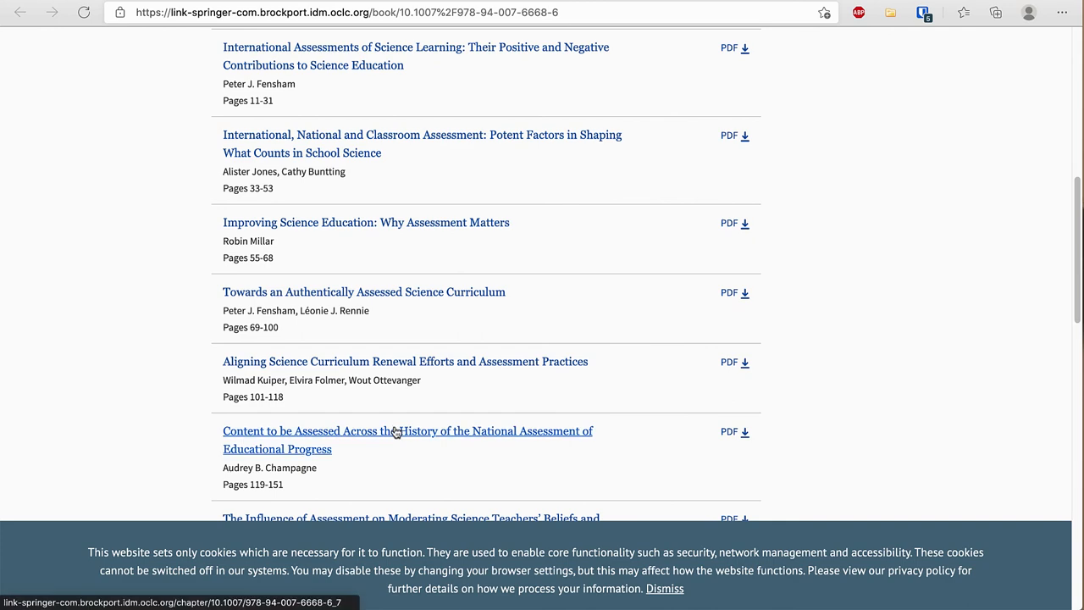